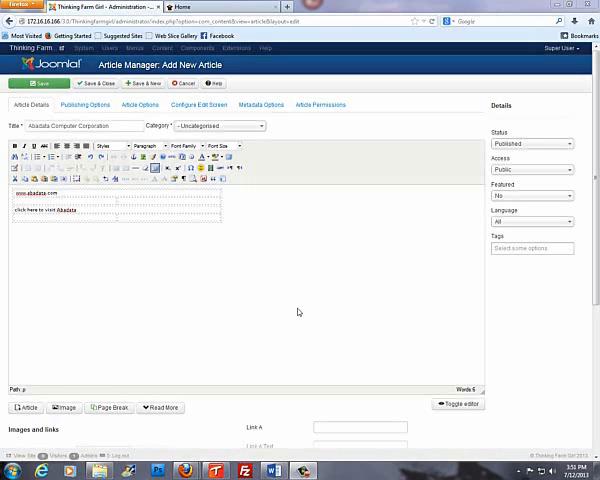
mouse_move(298, 316)
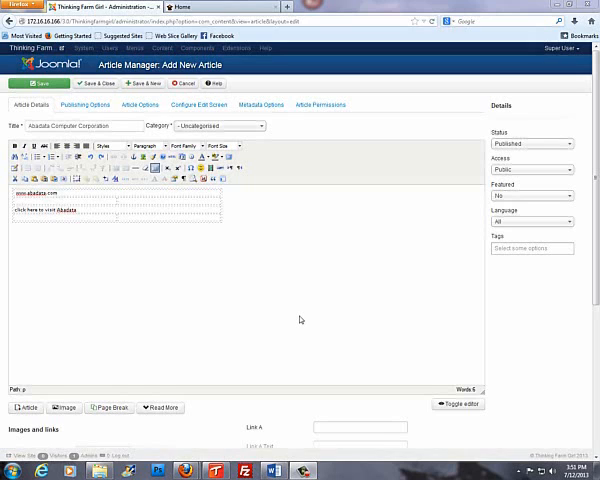
mouse_move(300, 320)
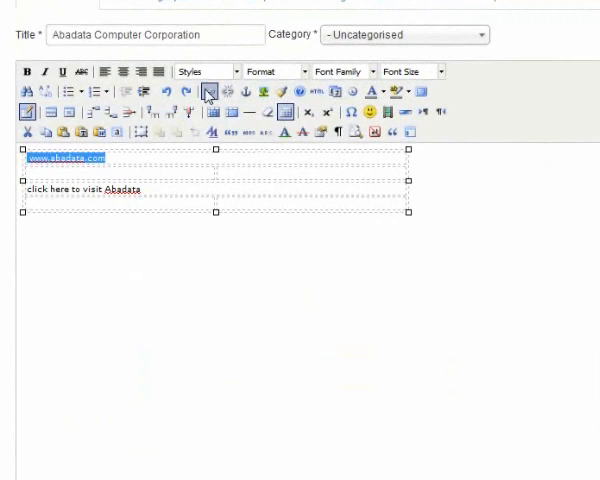
mouse_move(206, 90)
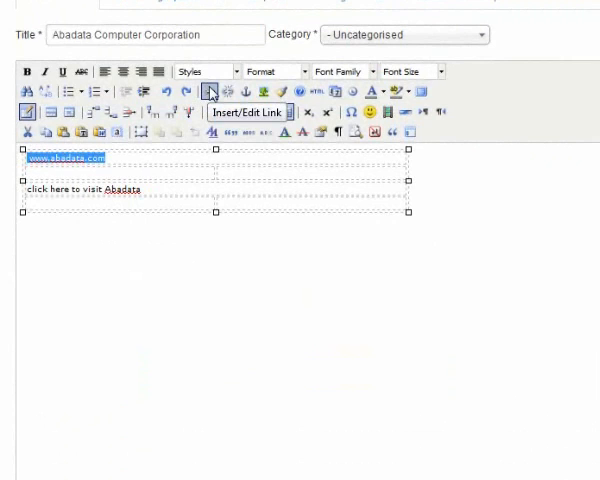
left_click(212, 90)
type("http://www.abadata.com/index.php/home-2")
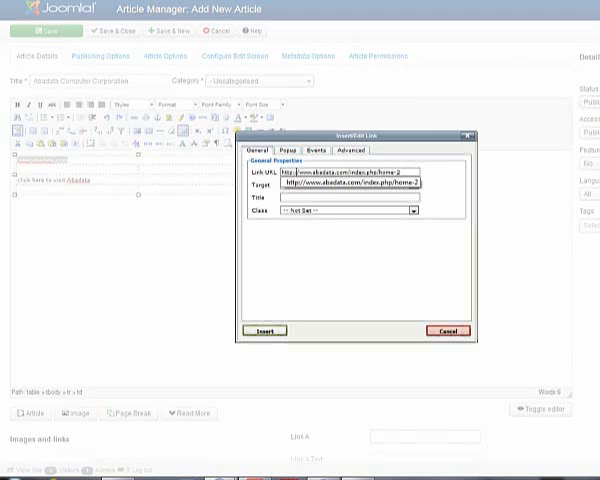
left_click(264, 332)
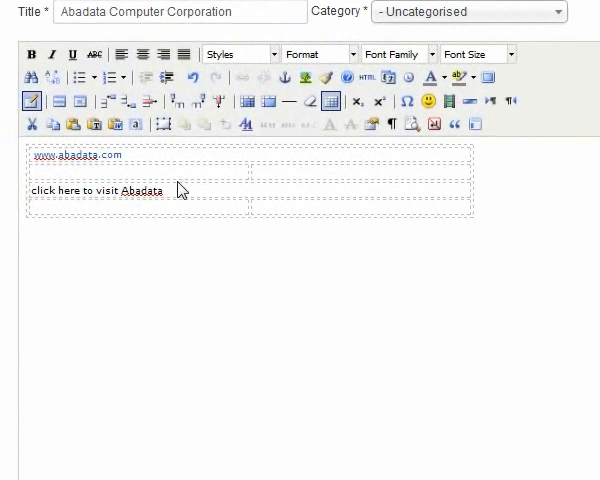
Step: Select a word in the 'click here to visit Abadata' line for linking
left_click(84, 156)
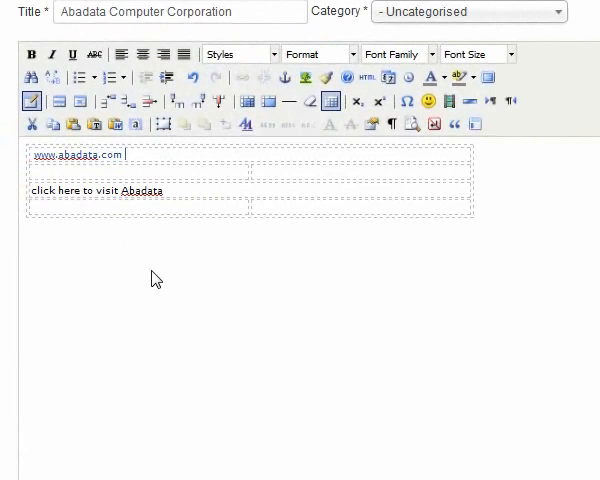
mouse_move(22, 204)
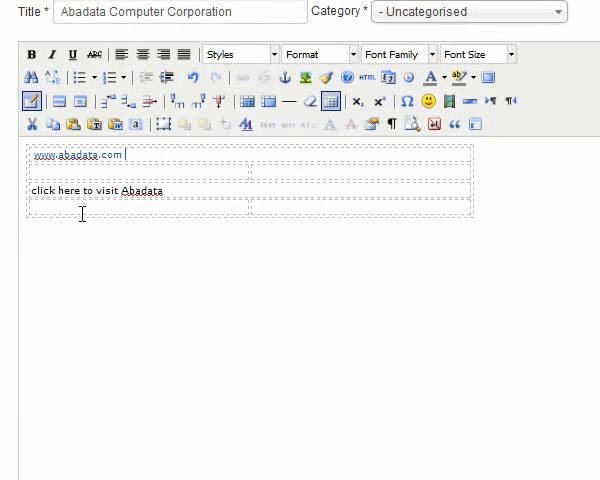
double_click(56, 190)
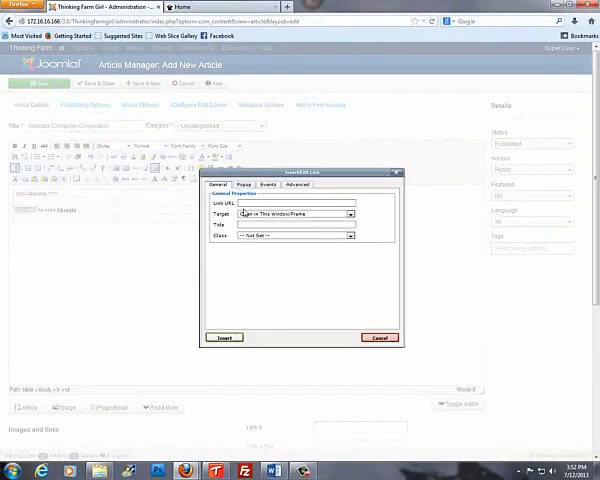
left_click(290, 202)
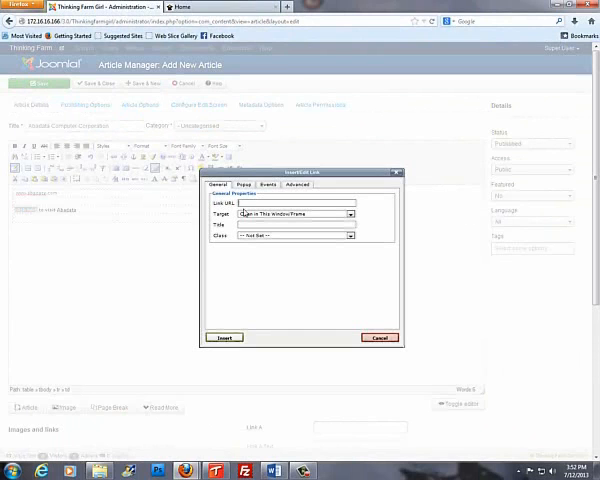
type("http://www.abadata.com/index.php/home-2")
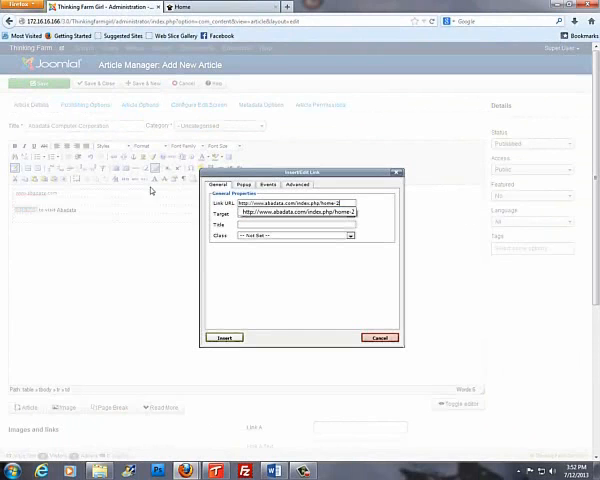
left_click(224, 336)
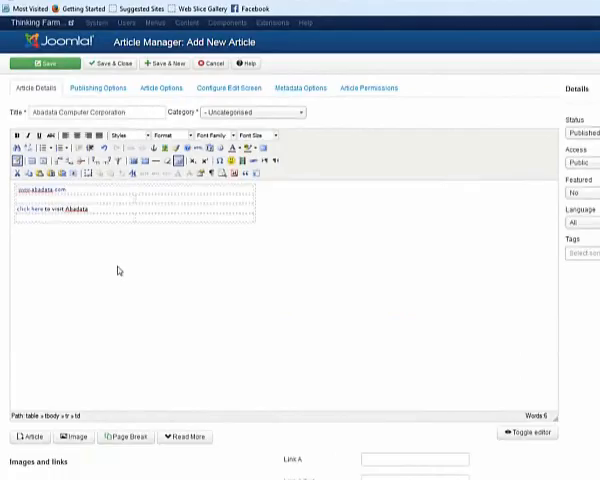